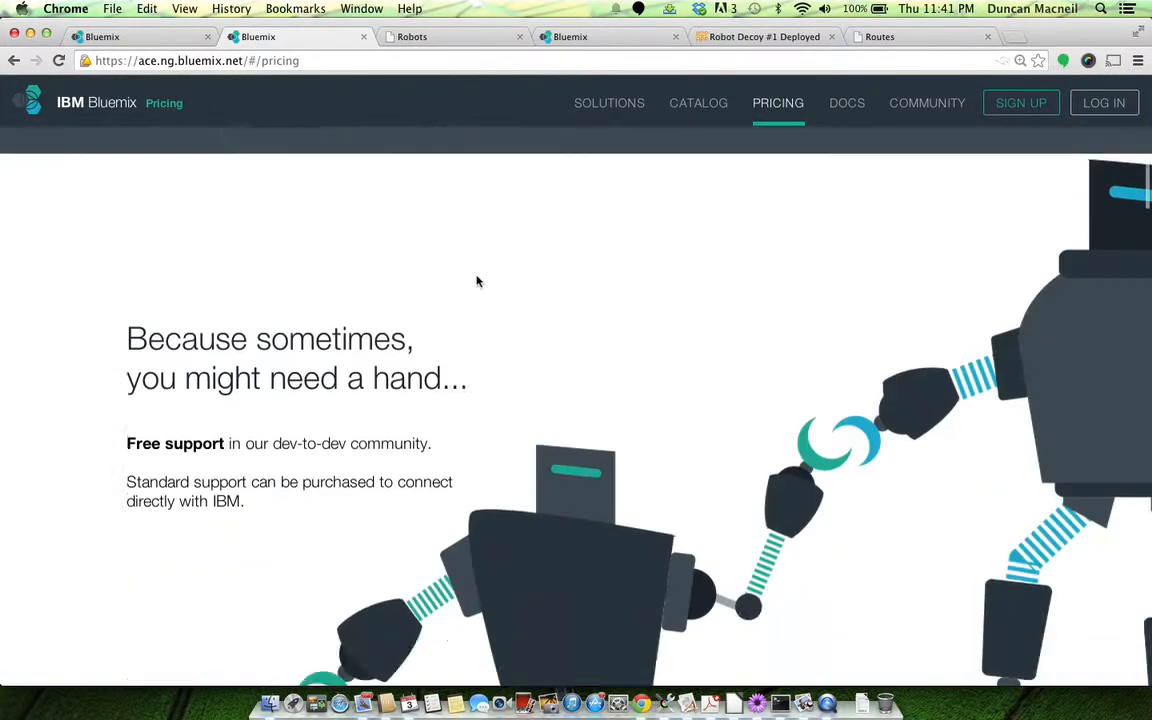
Scroll to the Runtime Charges table, then switch to the robot drawings page.
scroll(down, 3)
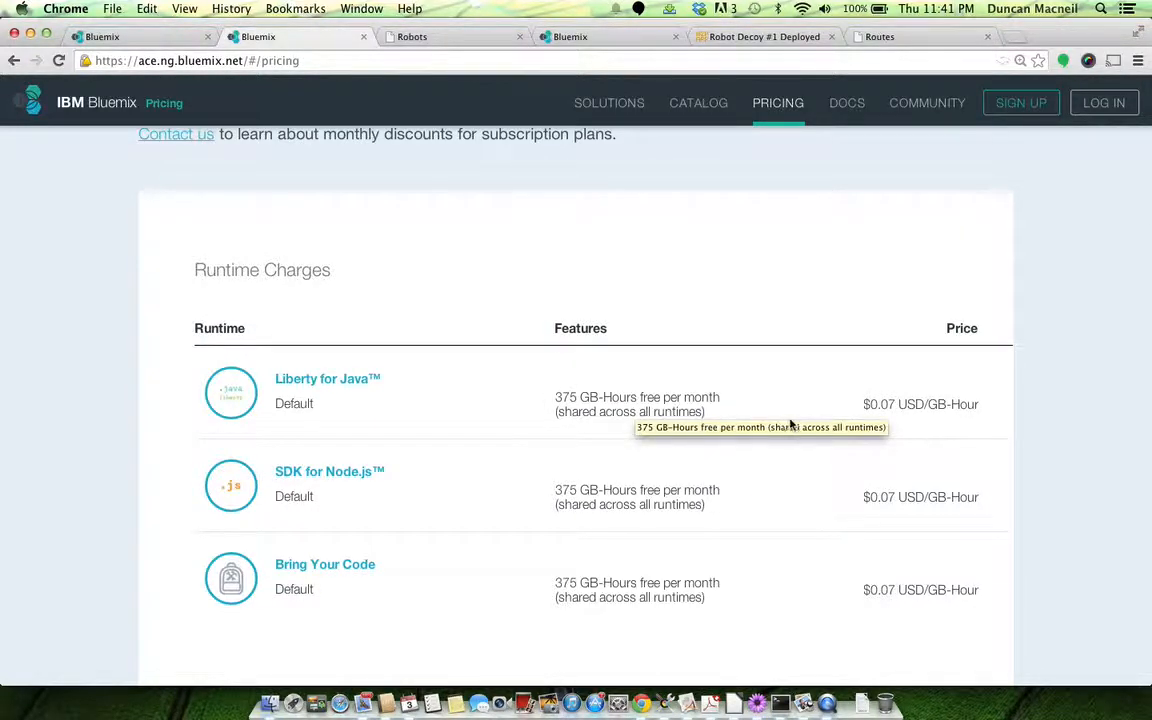
mouse_move(890, 404)
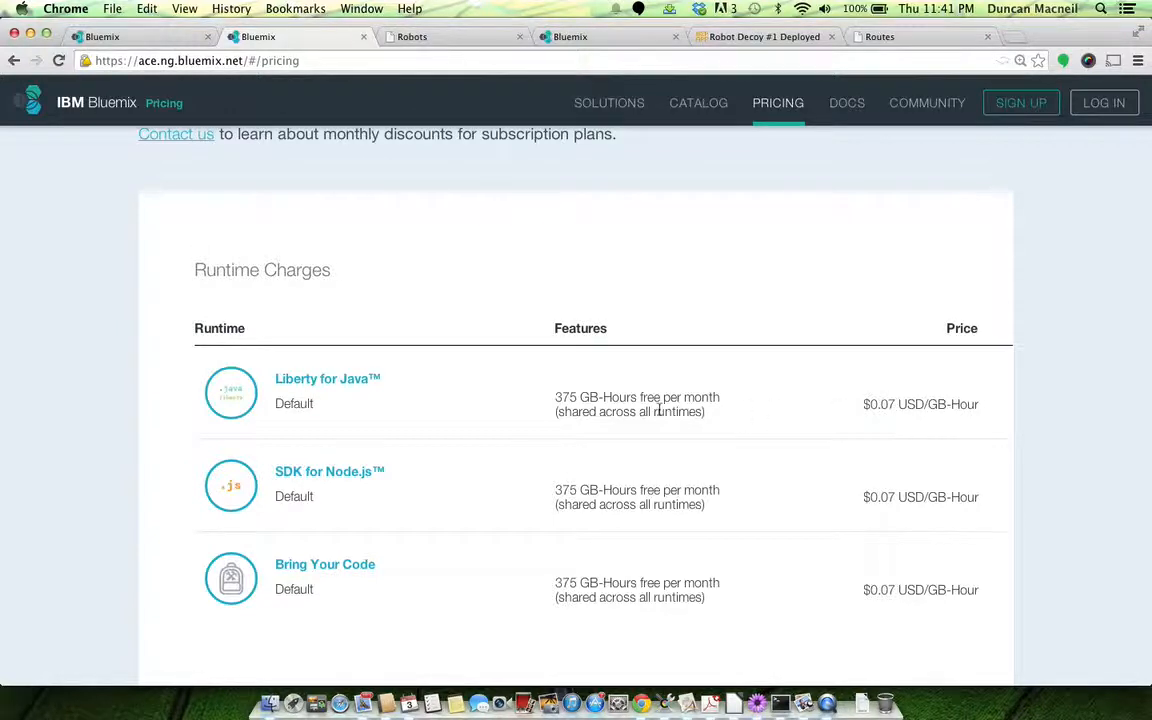
scroll(down, 3)
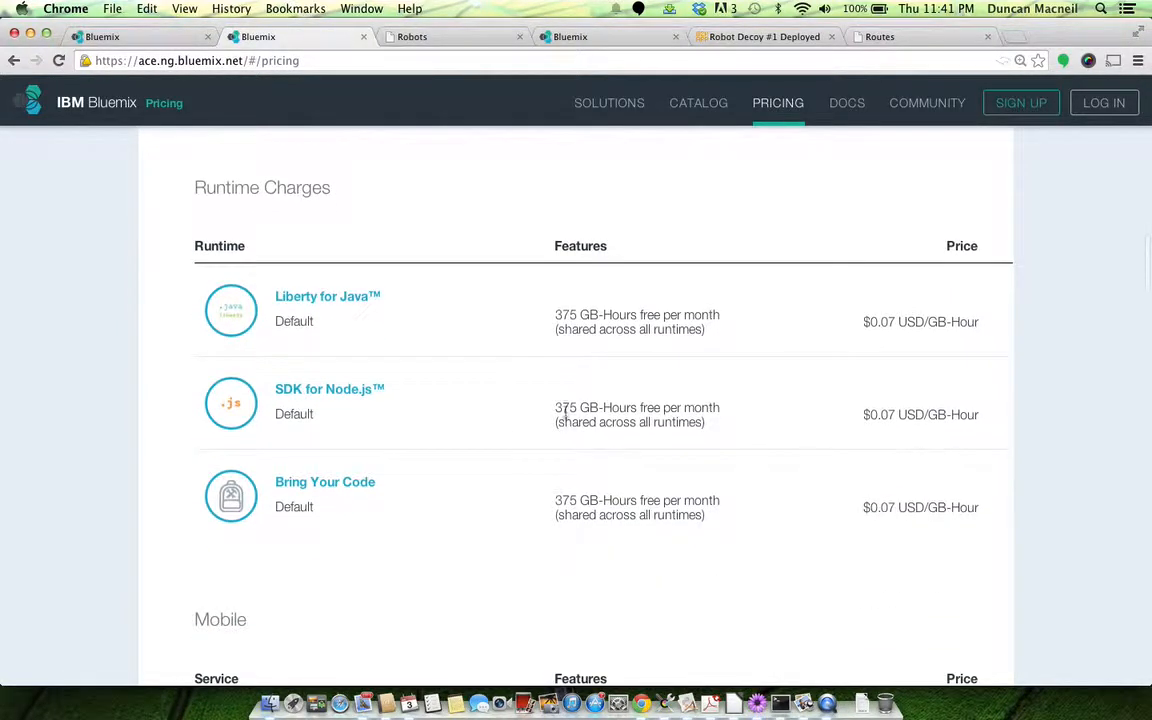
mouse_move(428, 144)
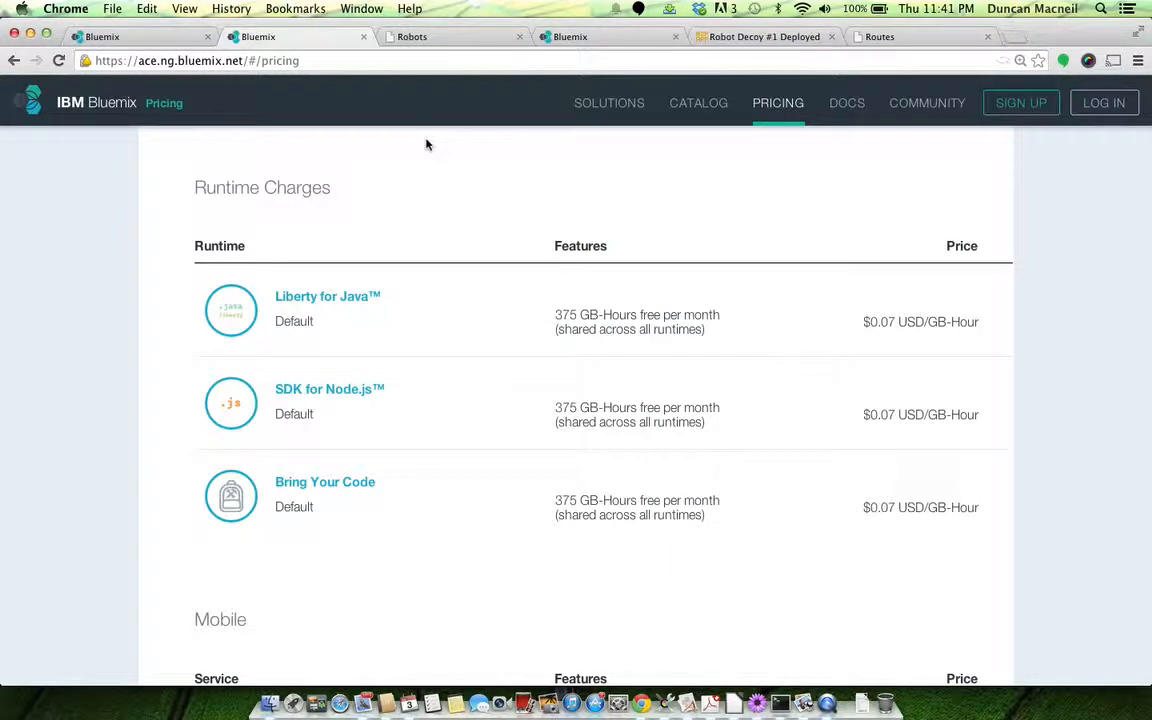
click(412, 36)
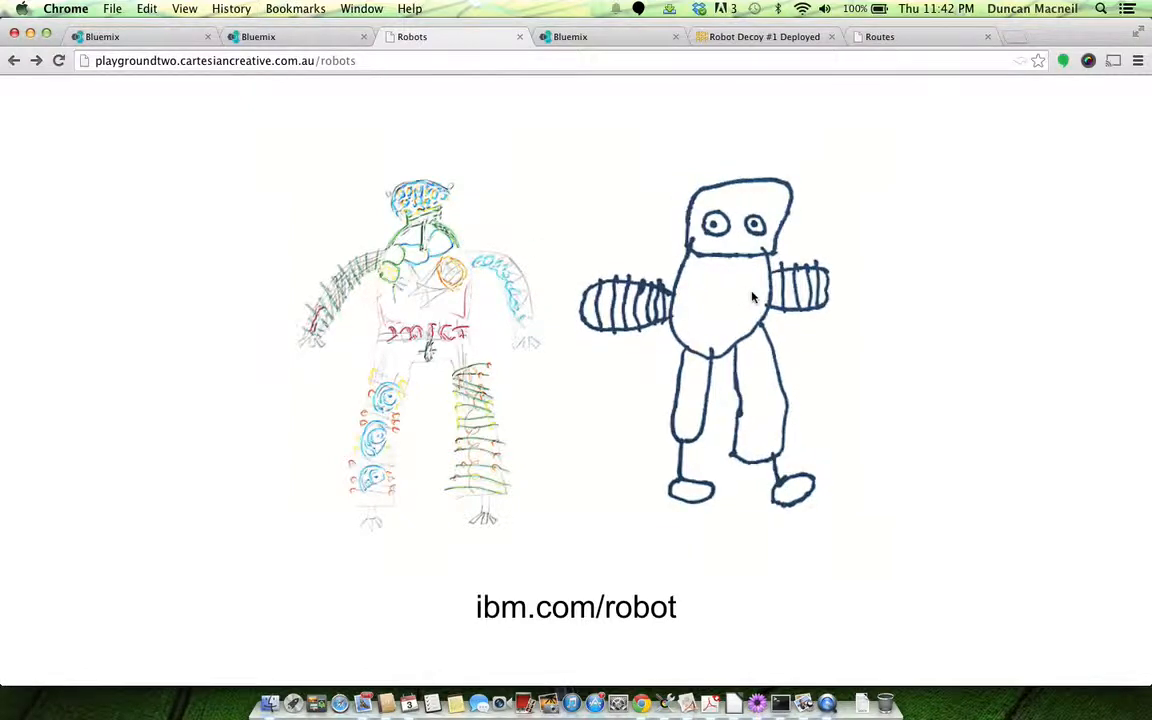
mouse_move(716, 304)
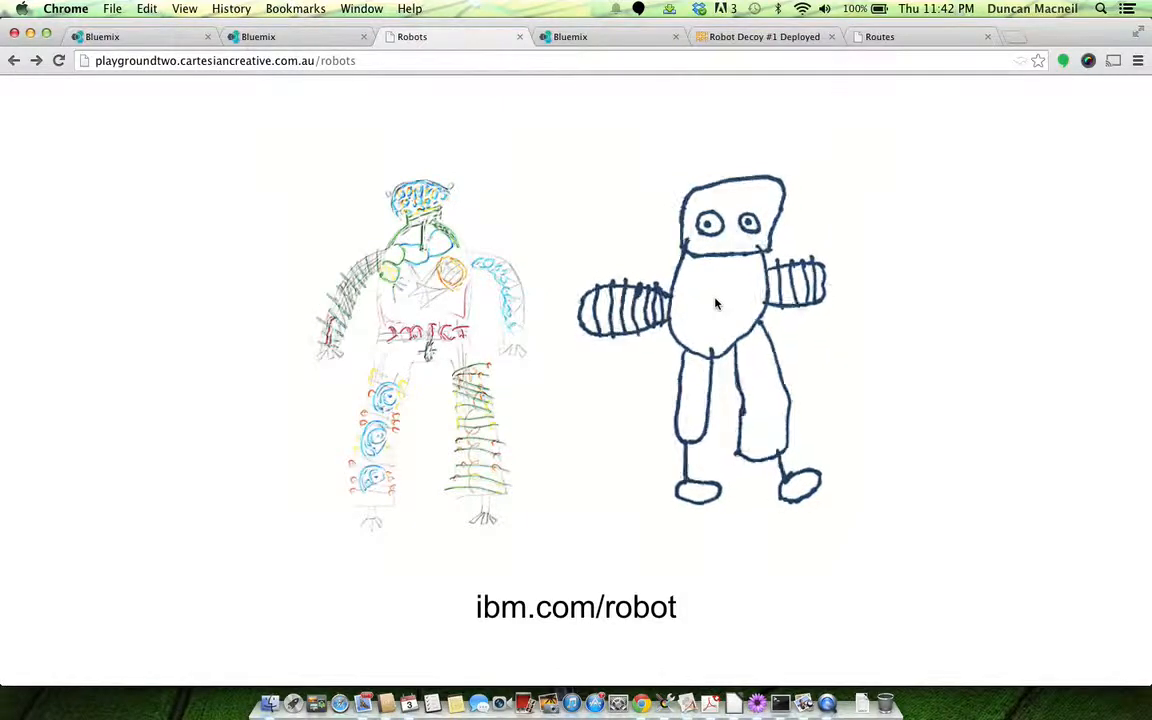
Return to the bluemixtips-main dashboard overview with its instance and routes.
click(570, 36)
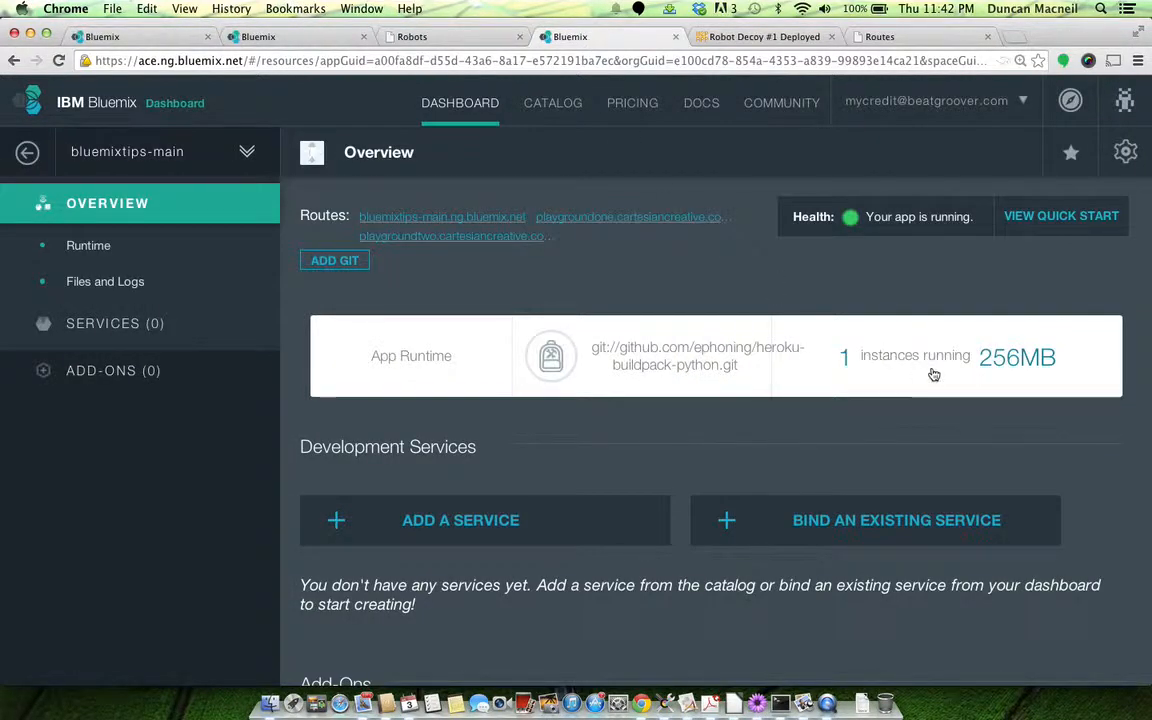
mouse_move(658, 276)
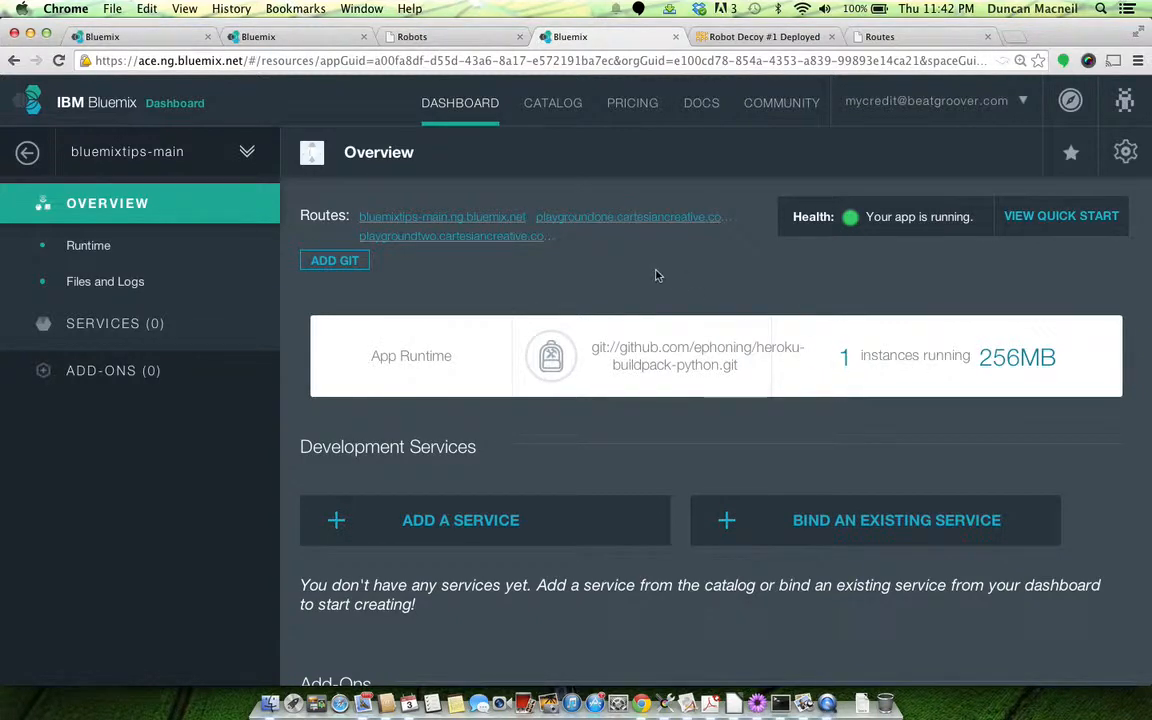
mouse_move(1048, 380)
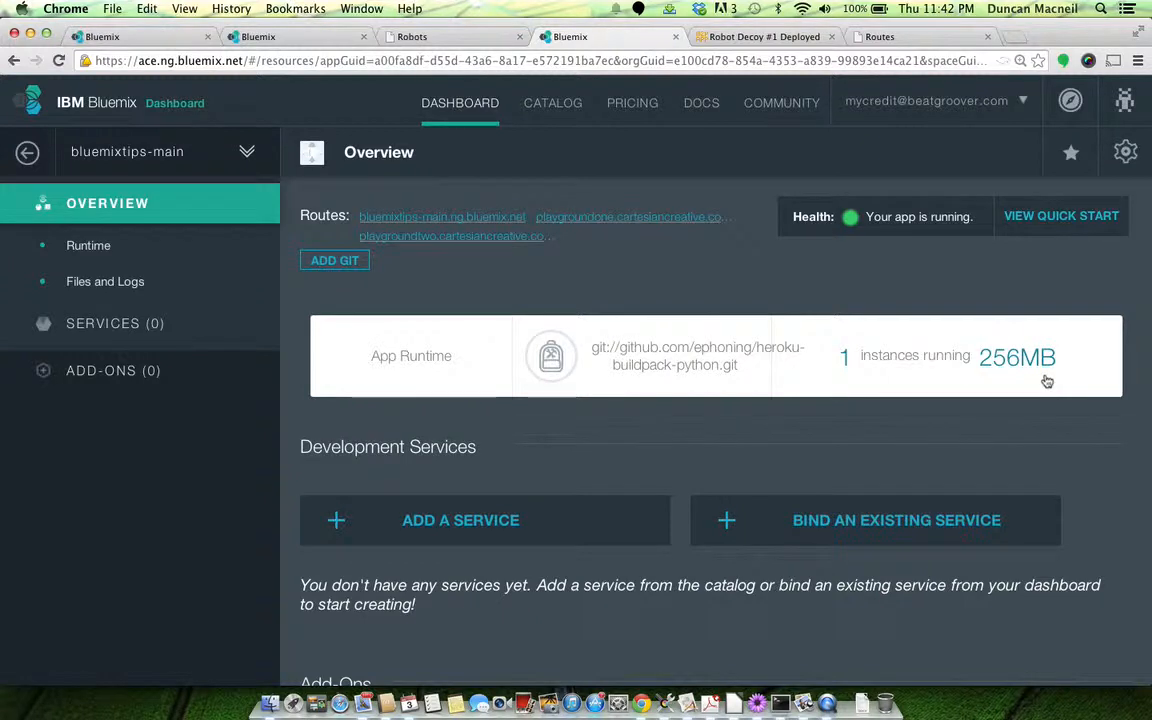
mouse_move(564, 256)
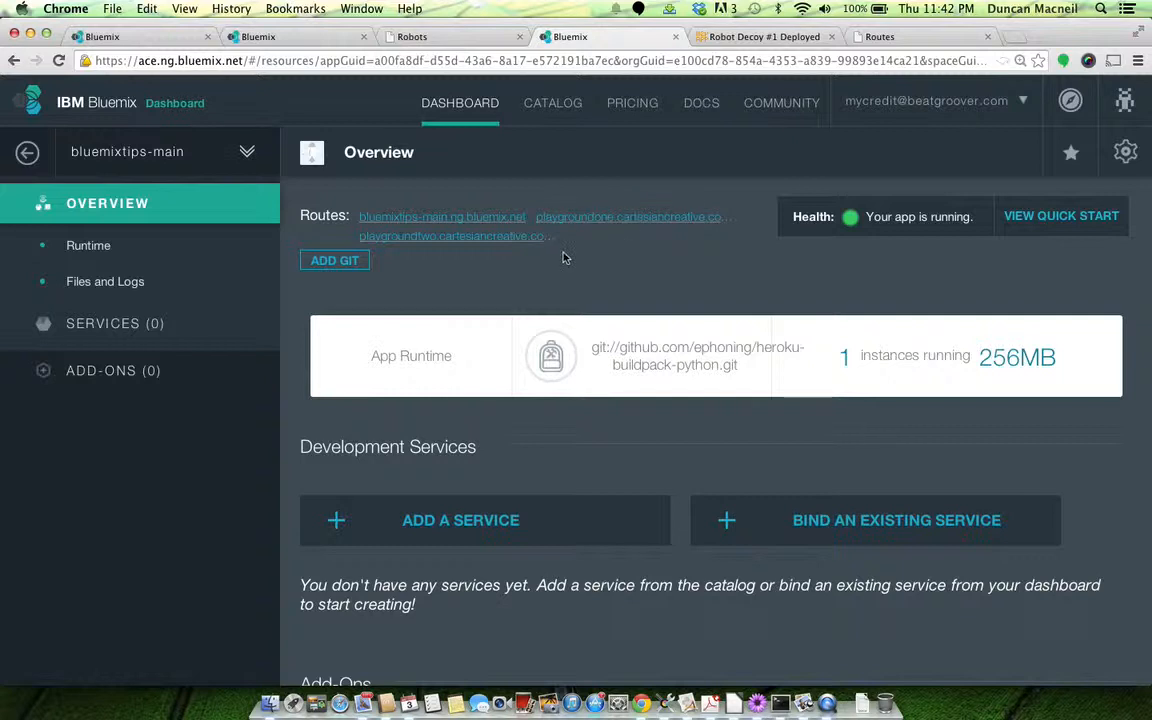
mouse_move(472, 268)
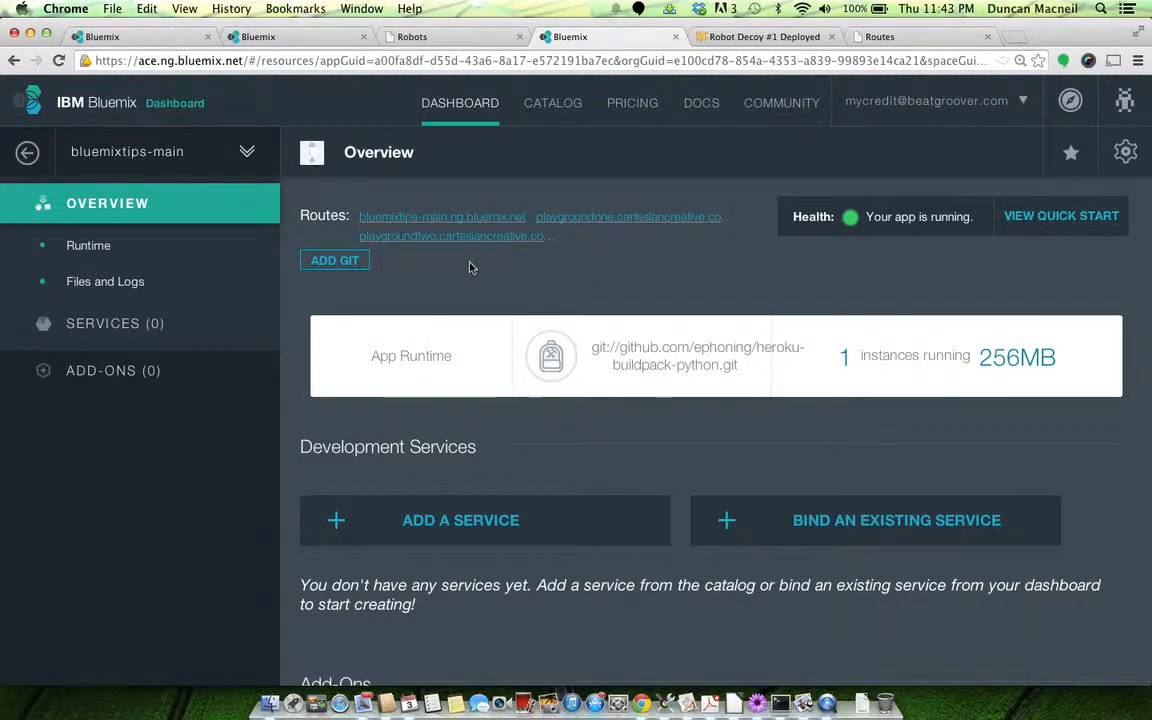
mouse_move(598, 300)
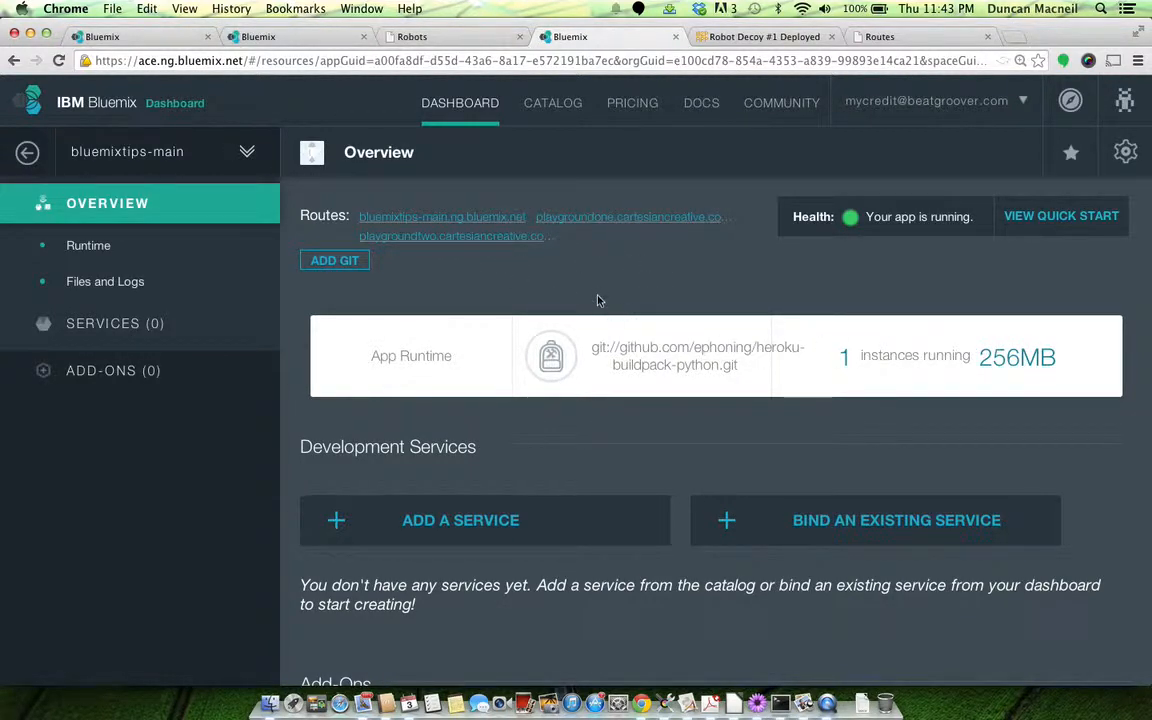
mouse_move(594, 218)
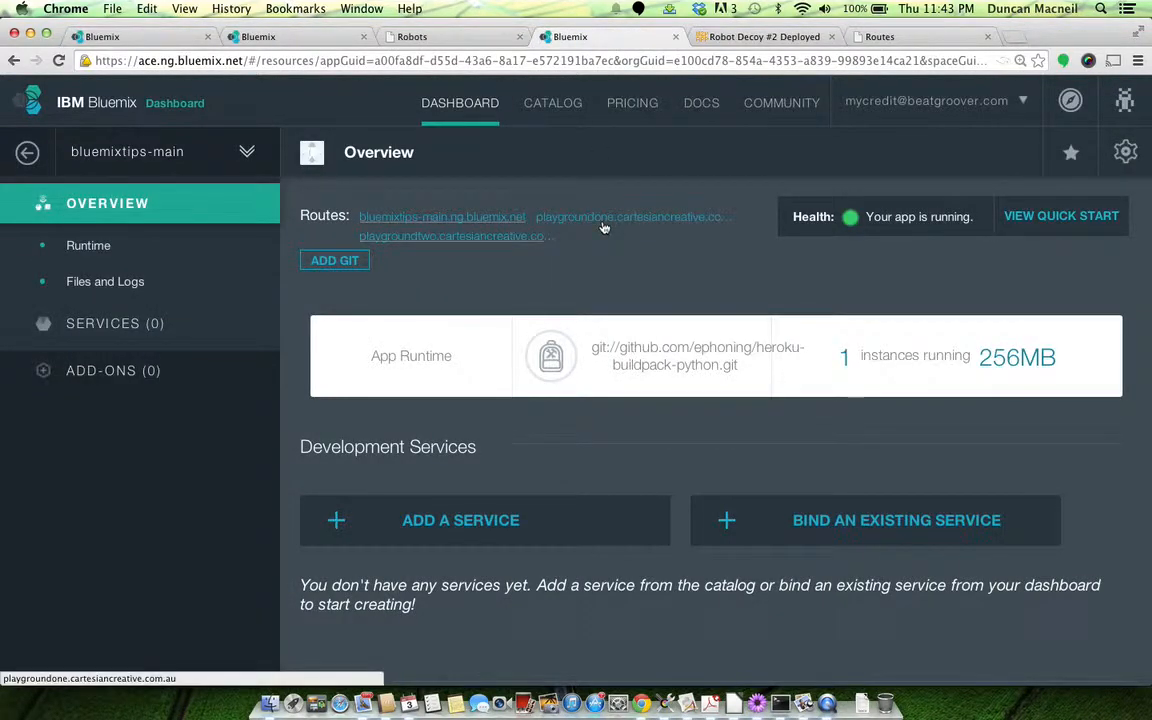
View Robot Decoy #1 via playgroundone, then the routes file mapping domains to play1 and play2.
click(440, 216)
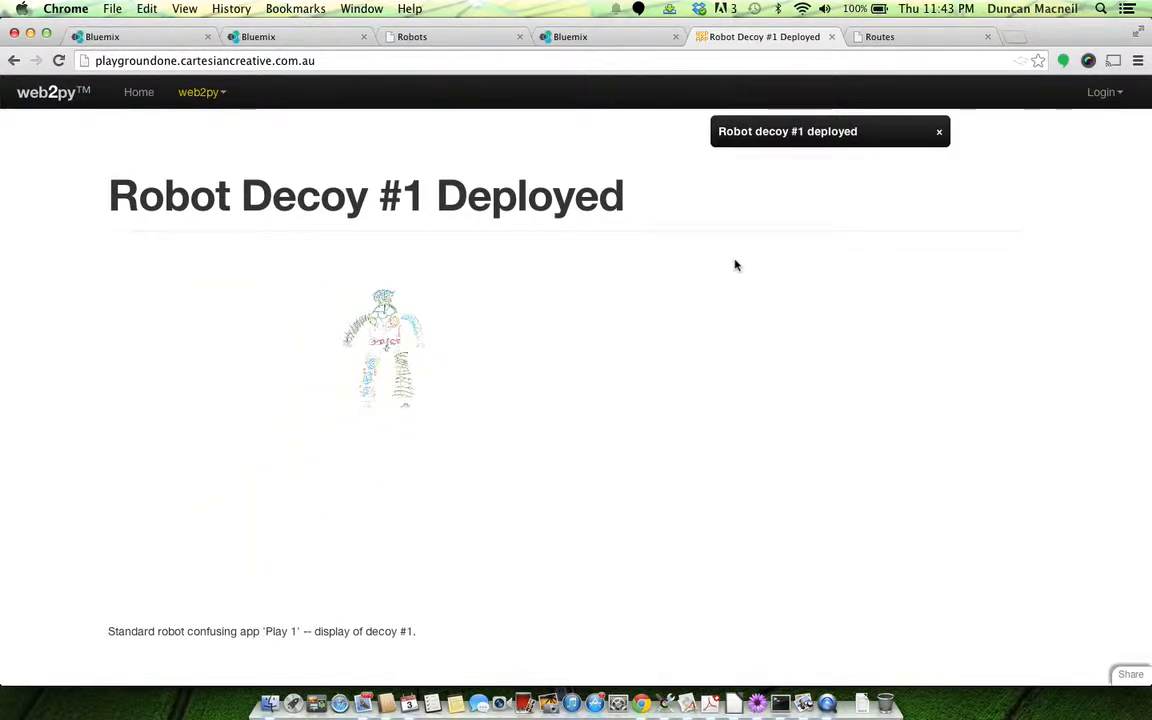
click(880, 36)
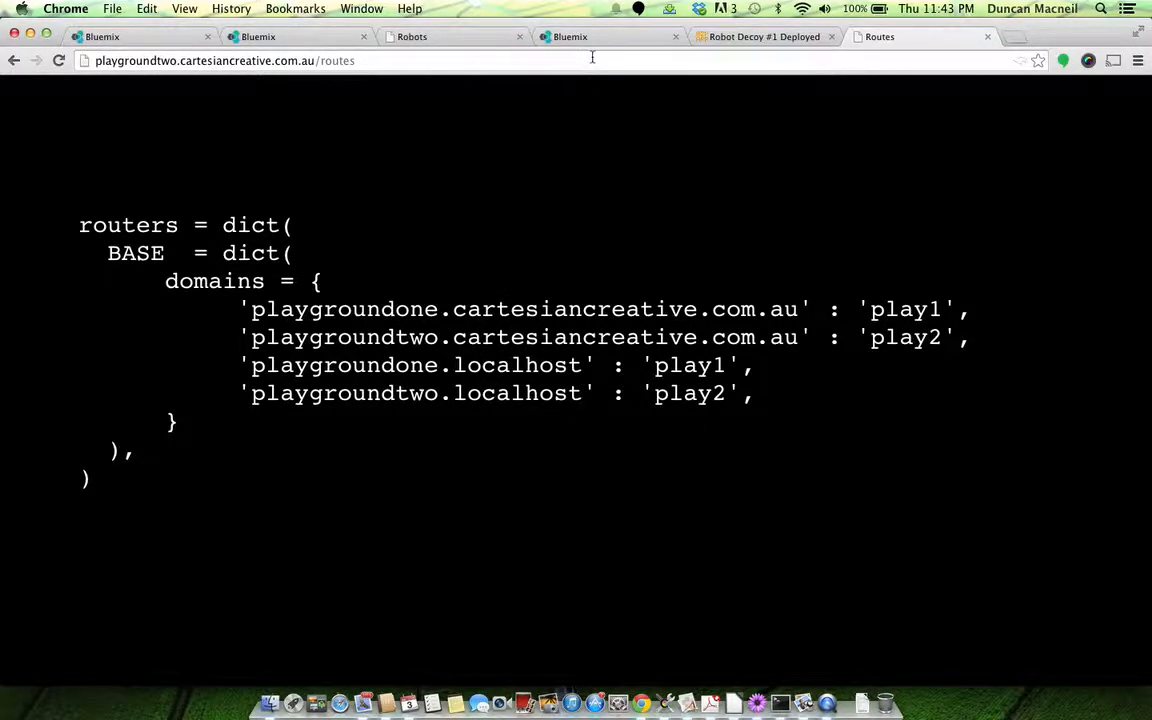
Review the three routes in the Edit Routes dialog for bluemixtips-main, then close it.
click(570, 36)
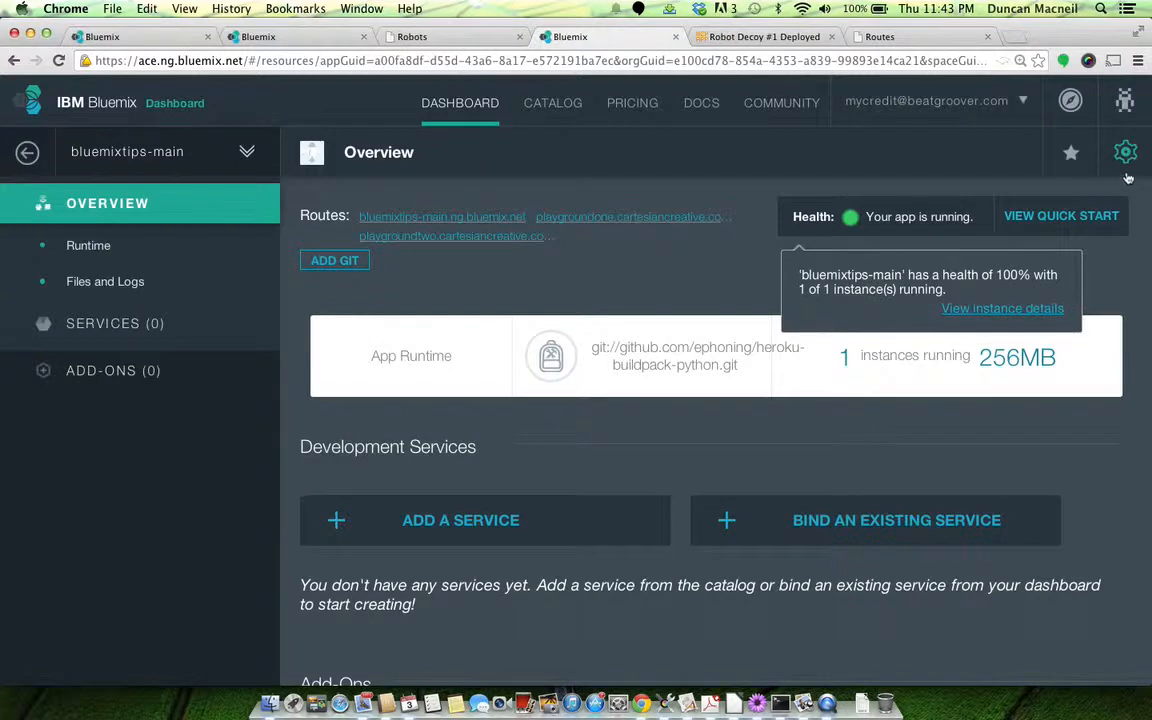
click(1124, 152)
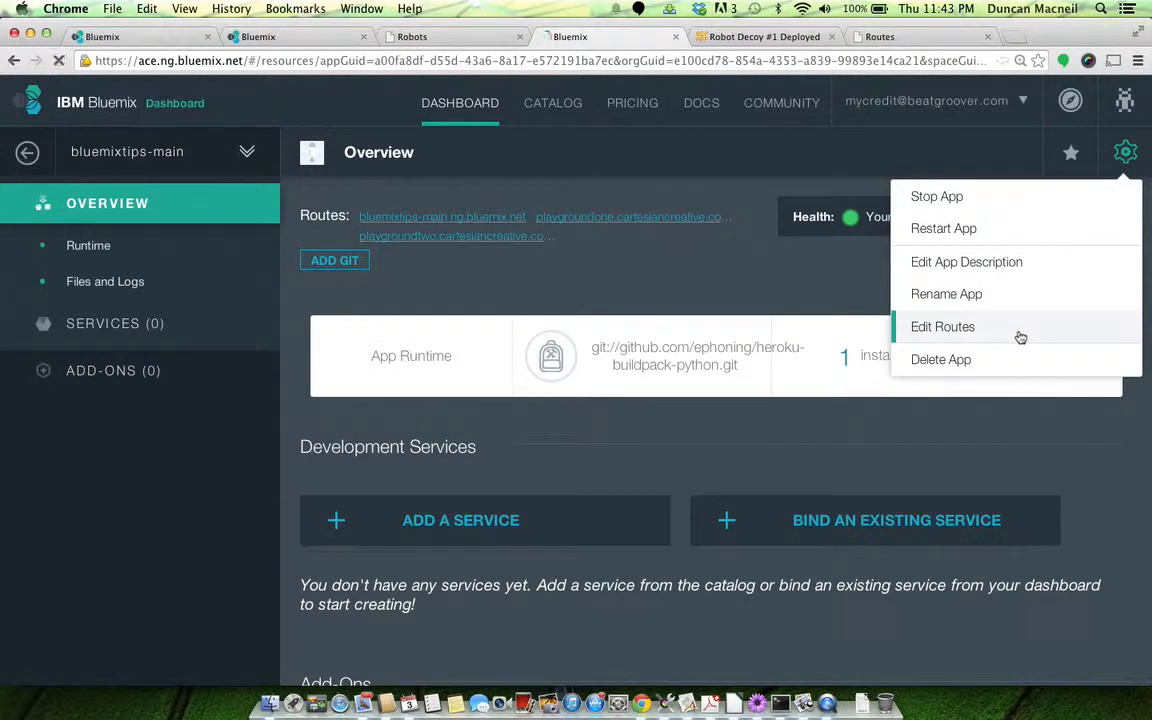
click(942, 326)
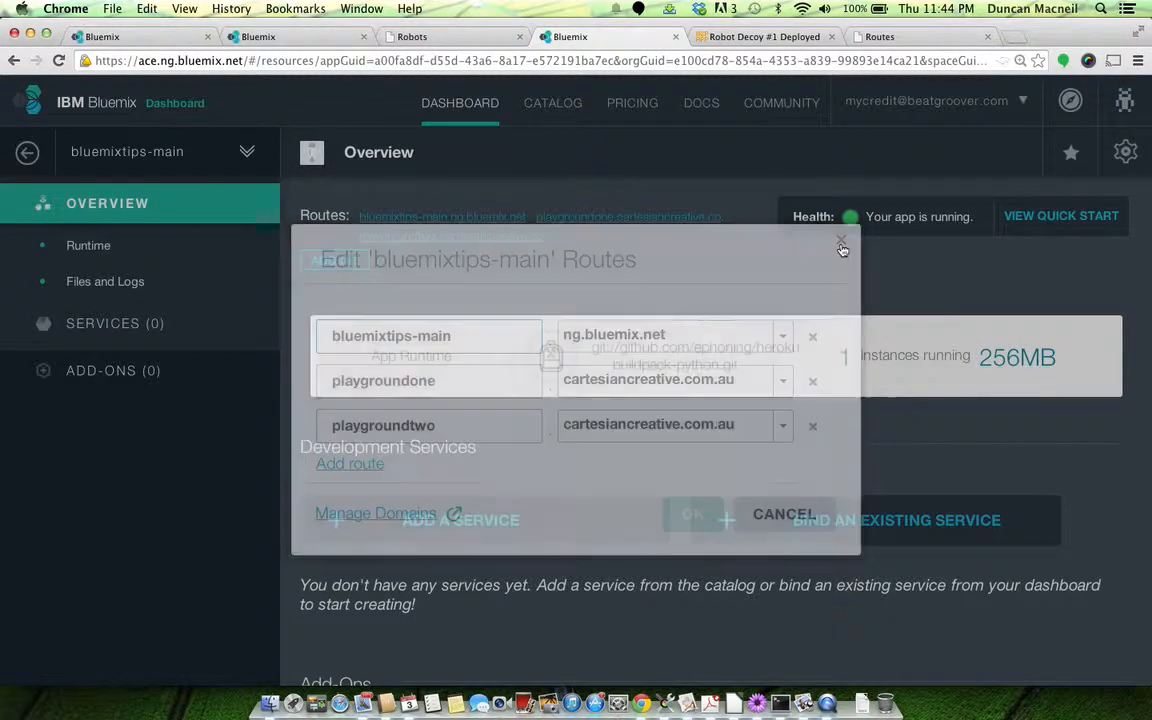
click(842, 248)
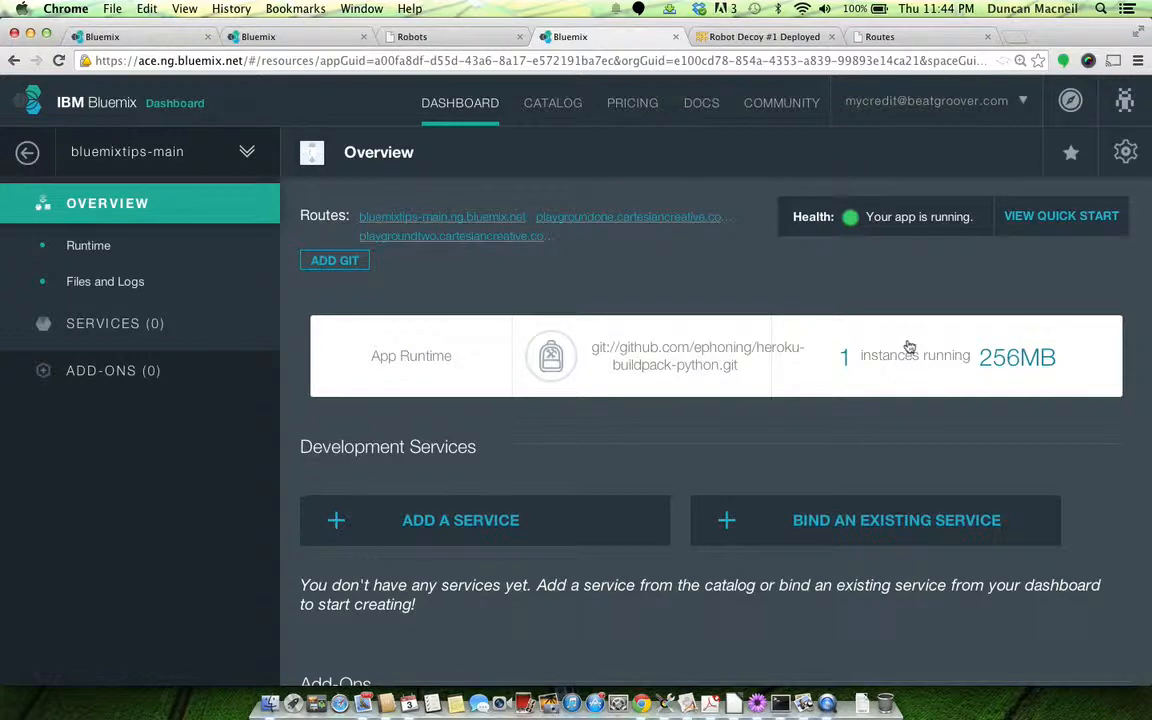
mouse_move(990, 356)
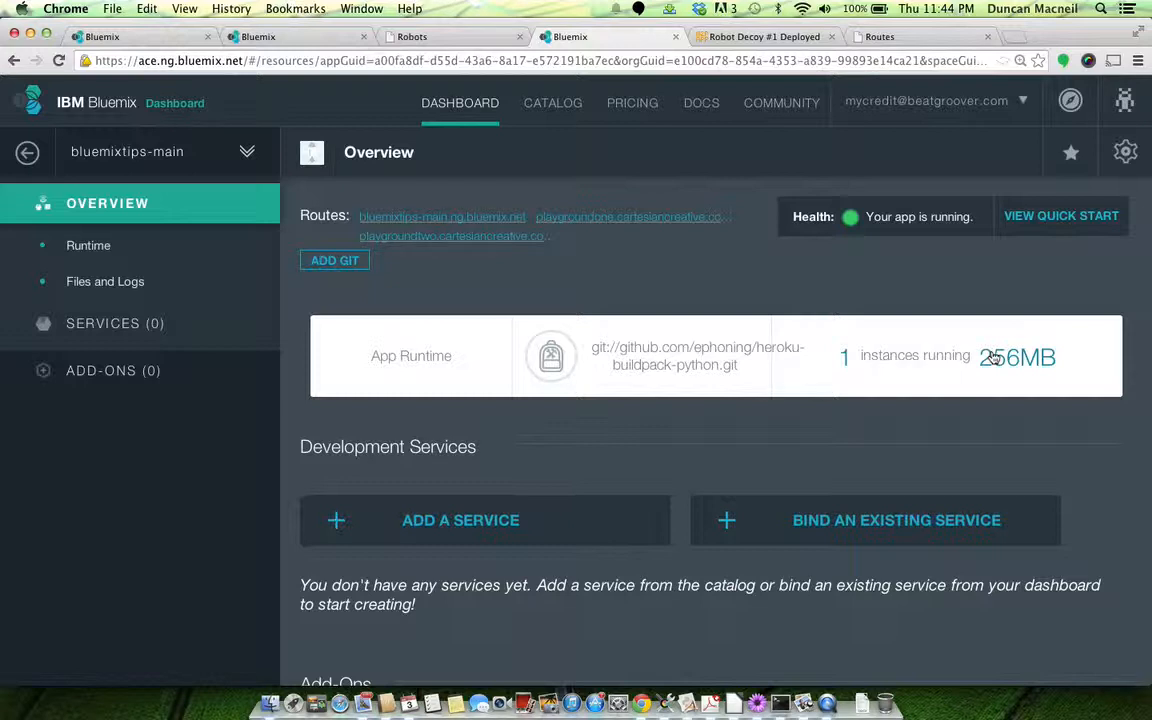
mouse_move(924, 404)
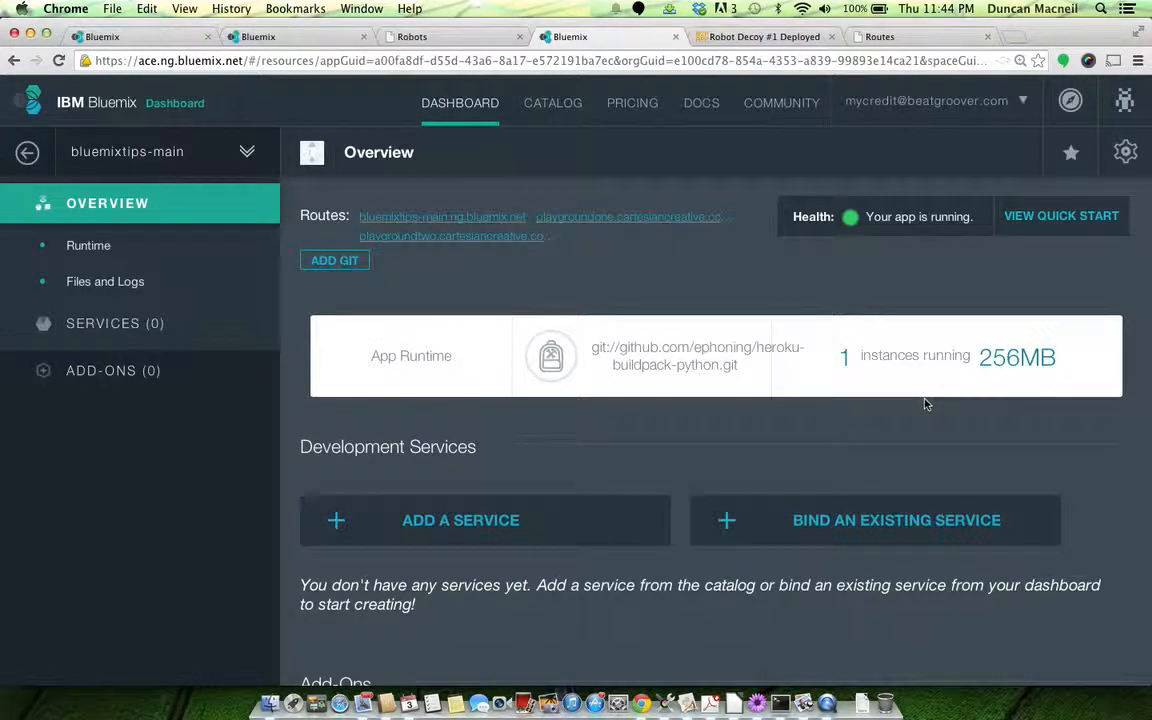
mouse_move(948, 384)
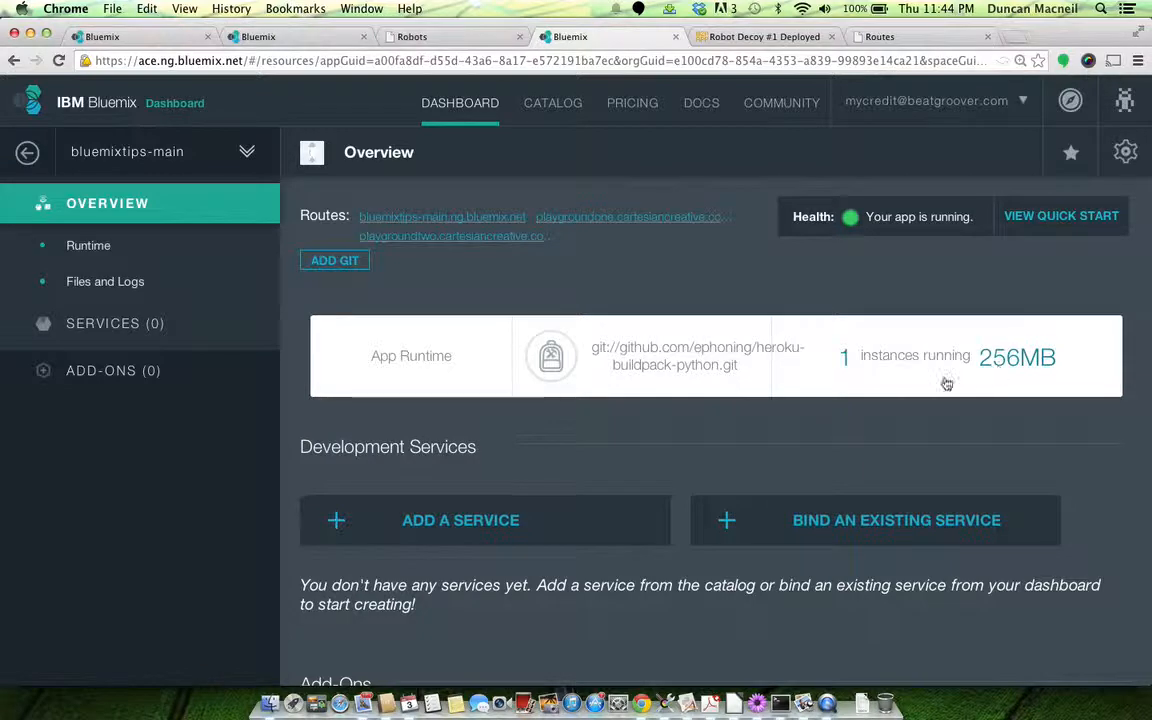
mouse_move(728, 312)
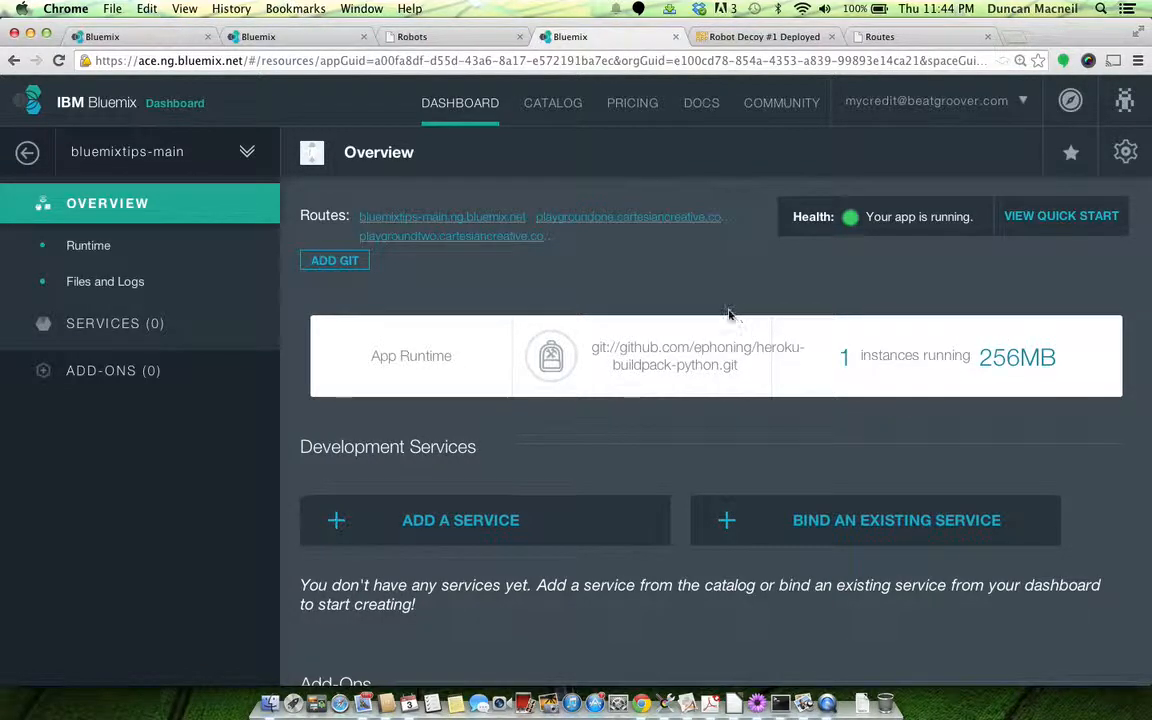
mouse_move(458, 280)
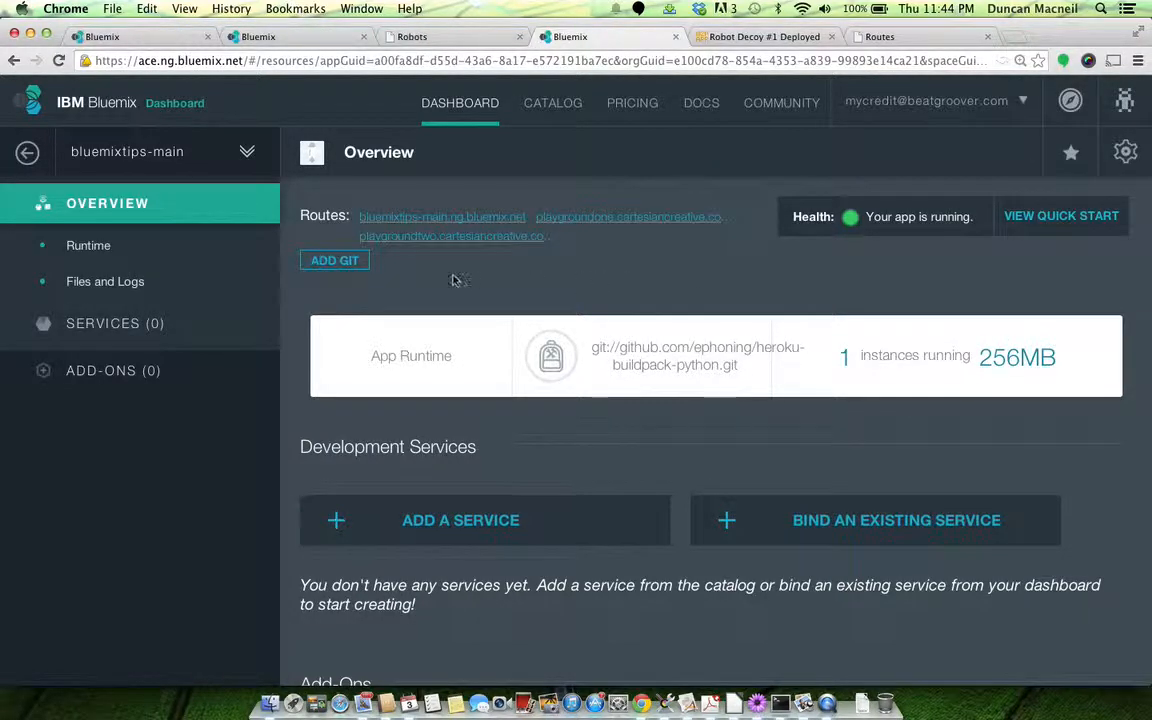
mouse_move(452, 280)
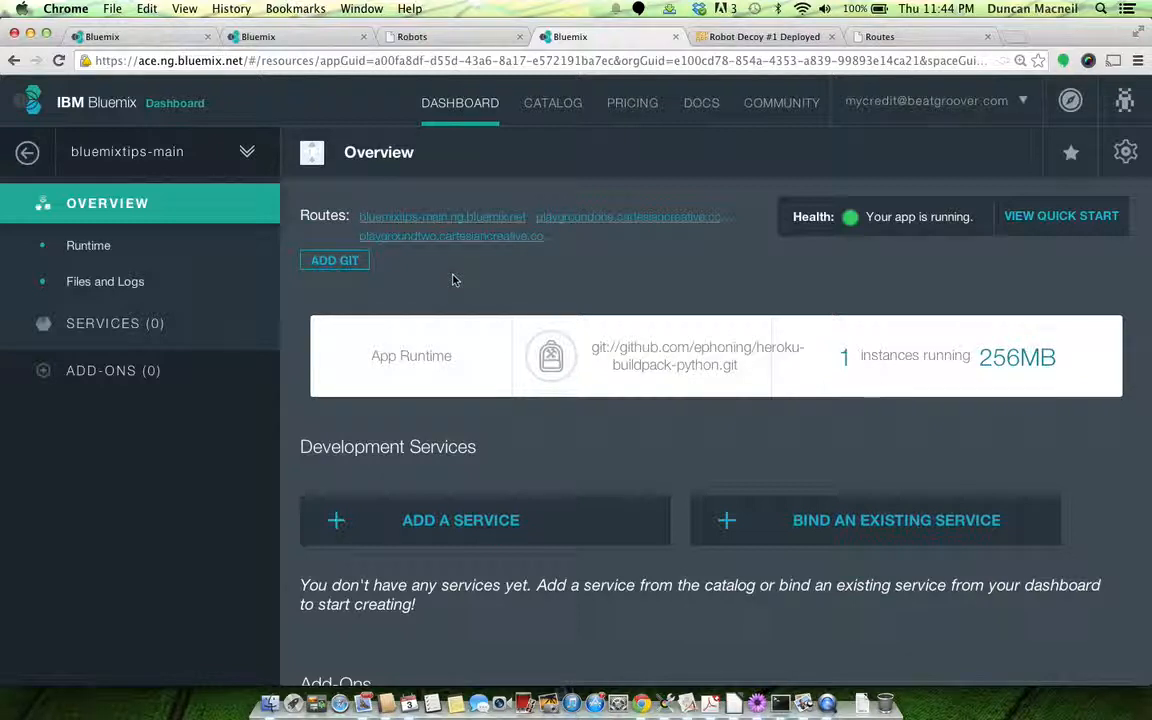
mouse_move(156, 132)
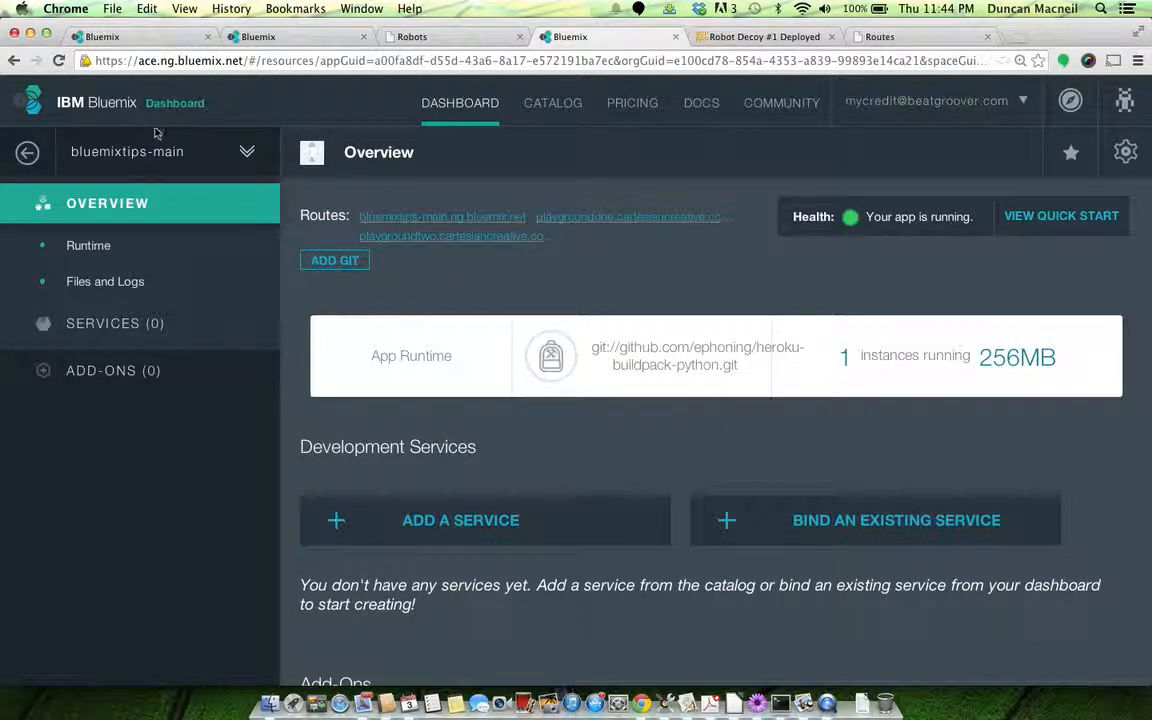